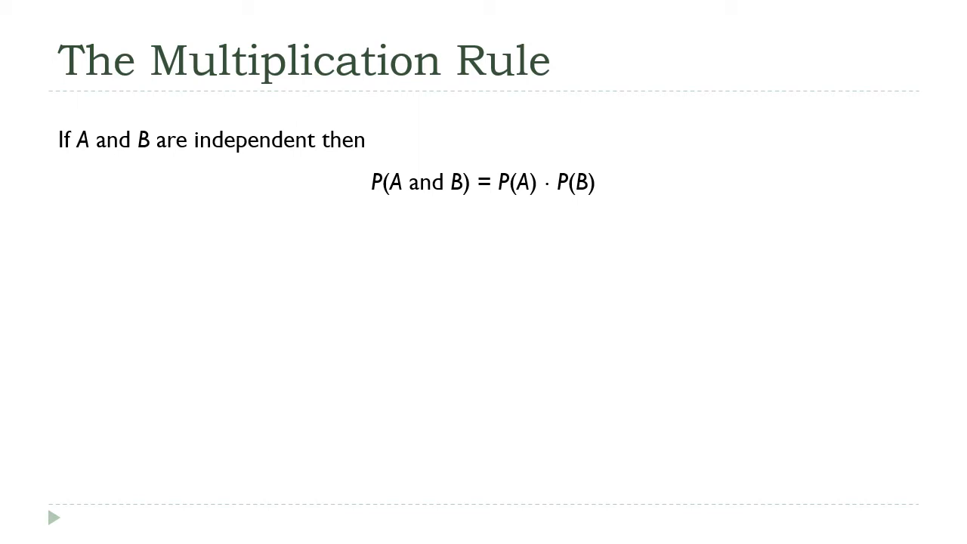
Handwrite "two things" beside P(A and B) and "one event" beside P(A or B).
drag(193, 157, 319, 155)
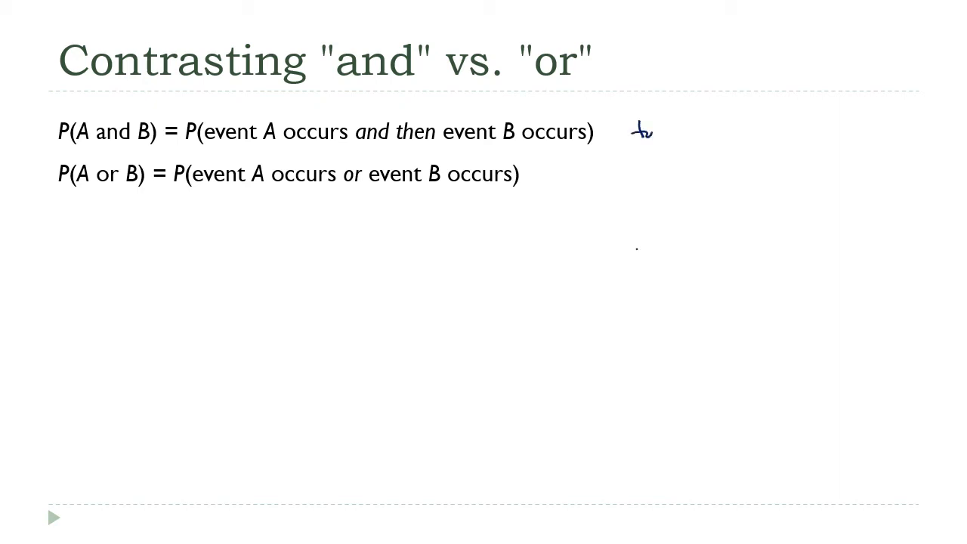
drag(631, 130, 710, 130)
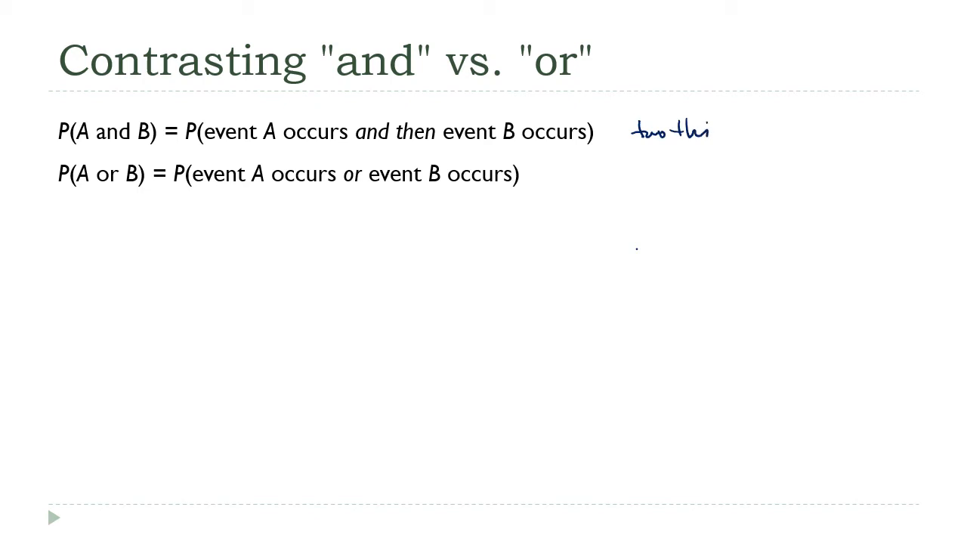
drag(711, 132, 756, 133)
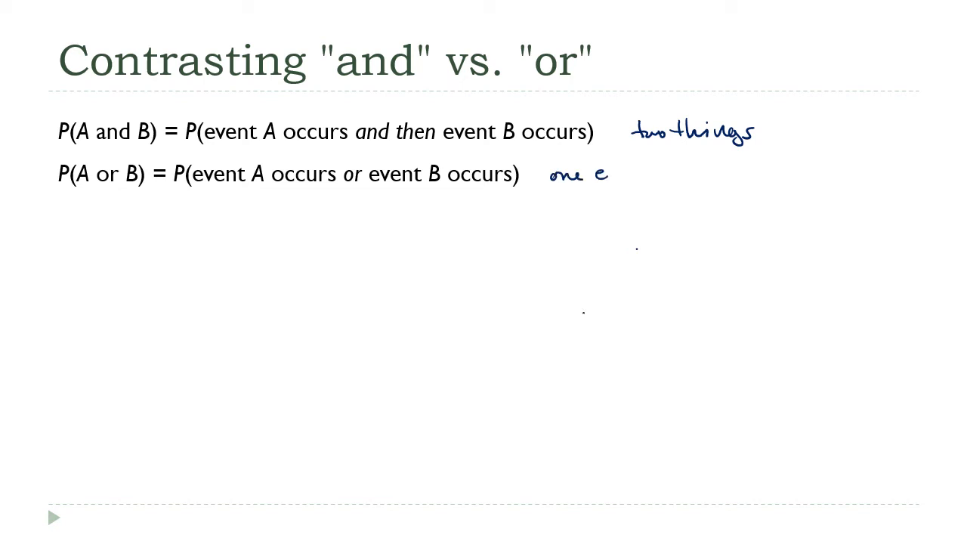
text(event)
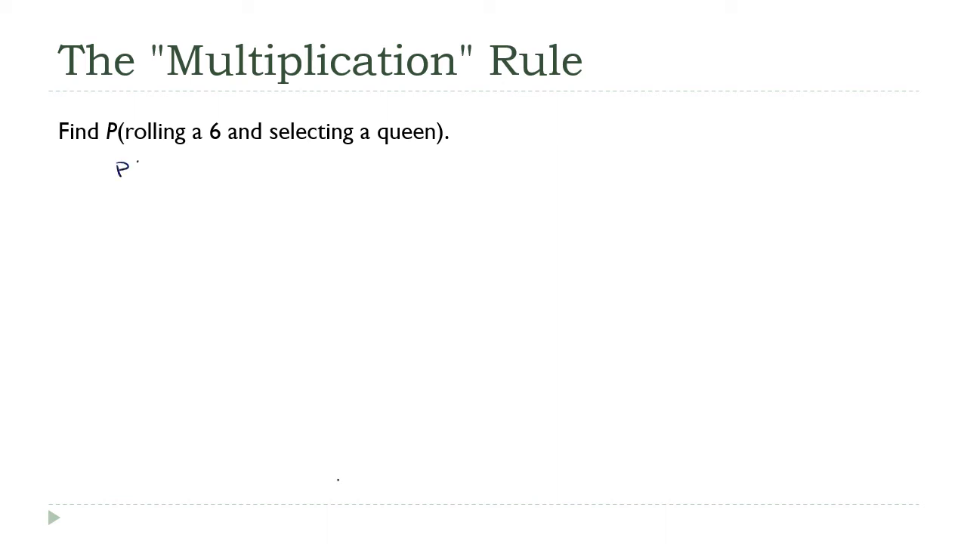
Ink P(6)·P(queen) = 1/6 · 4/52 ≈ 0.013 on the 6-and-queen slide.
text((6))
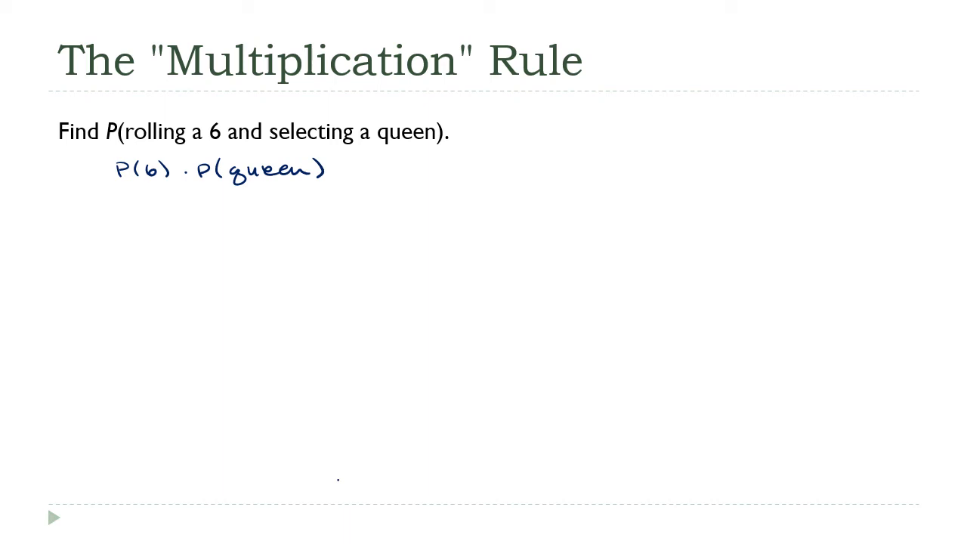
drag(145, 195, 151, 213)
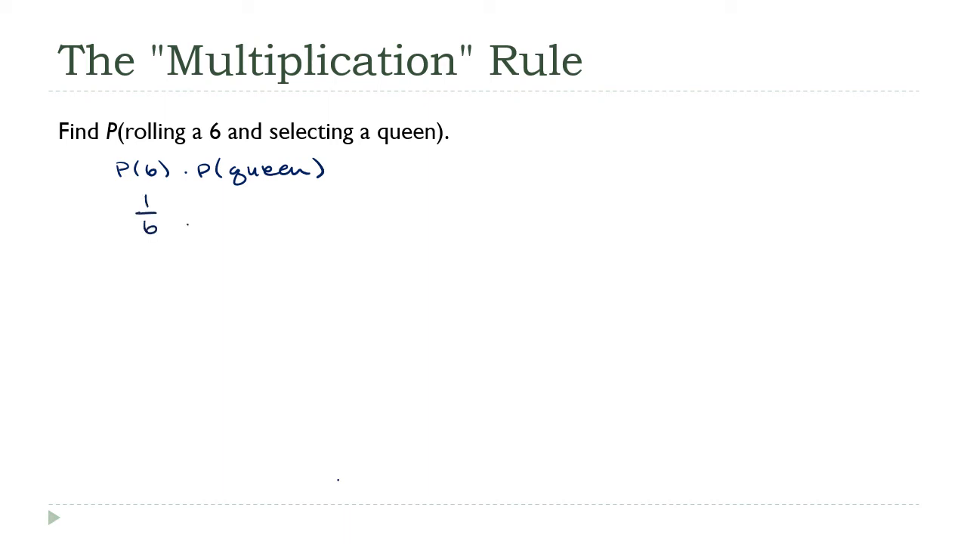
text(4)
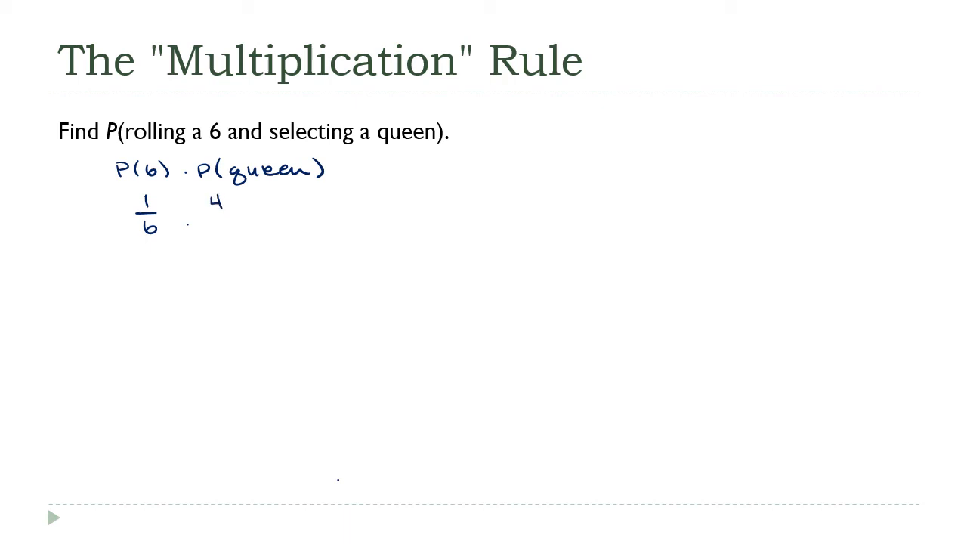
text(52)
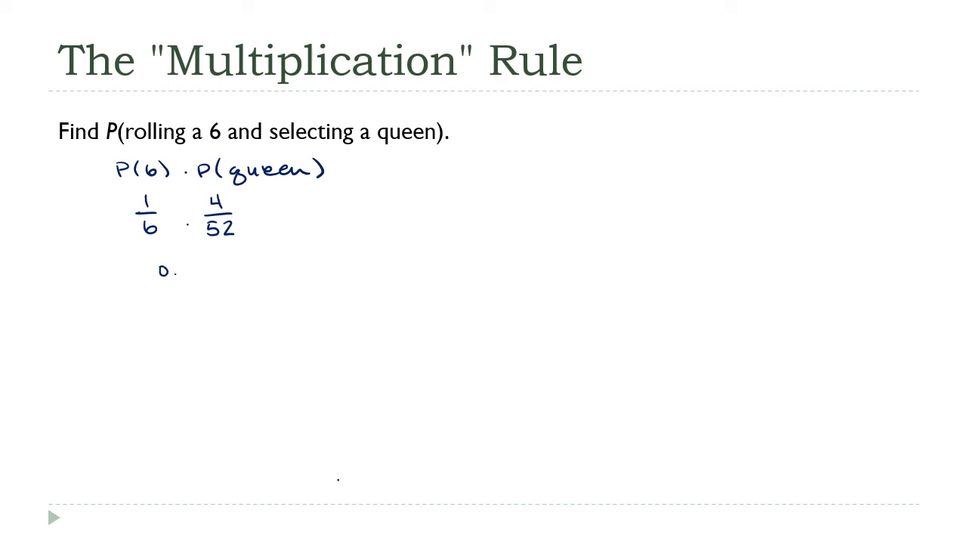
text(013)
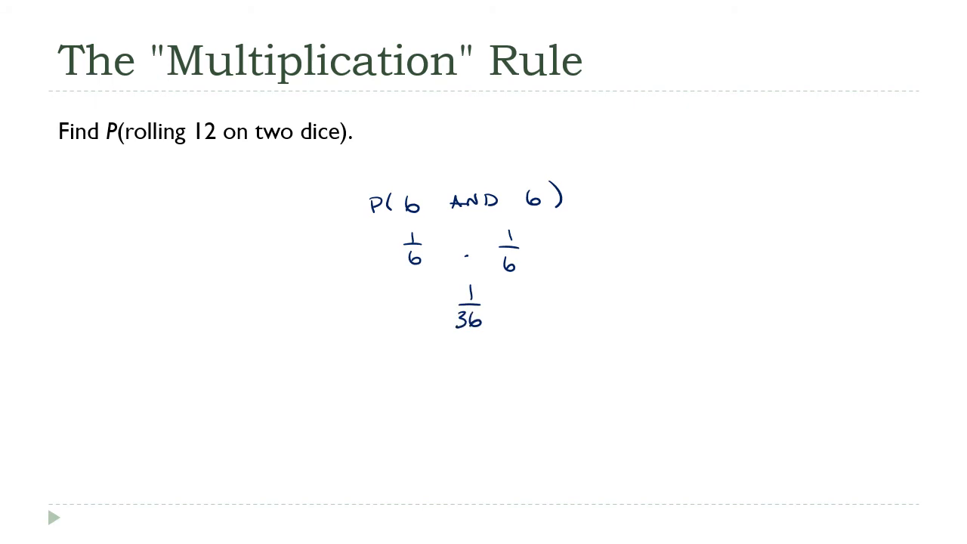
Advance the slideshow from the two-dice example to the What's Next slide.
key(Right)
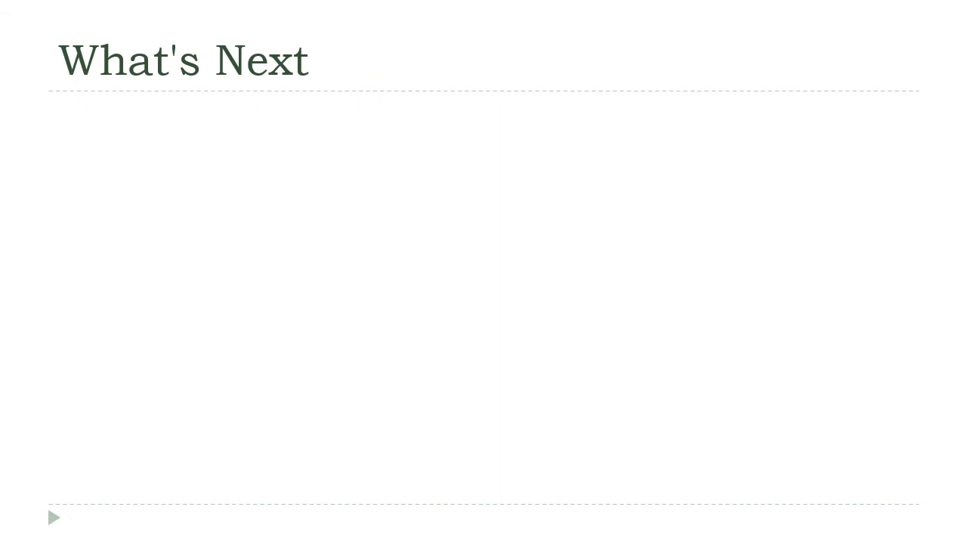